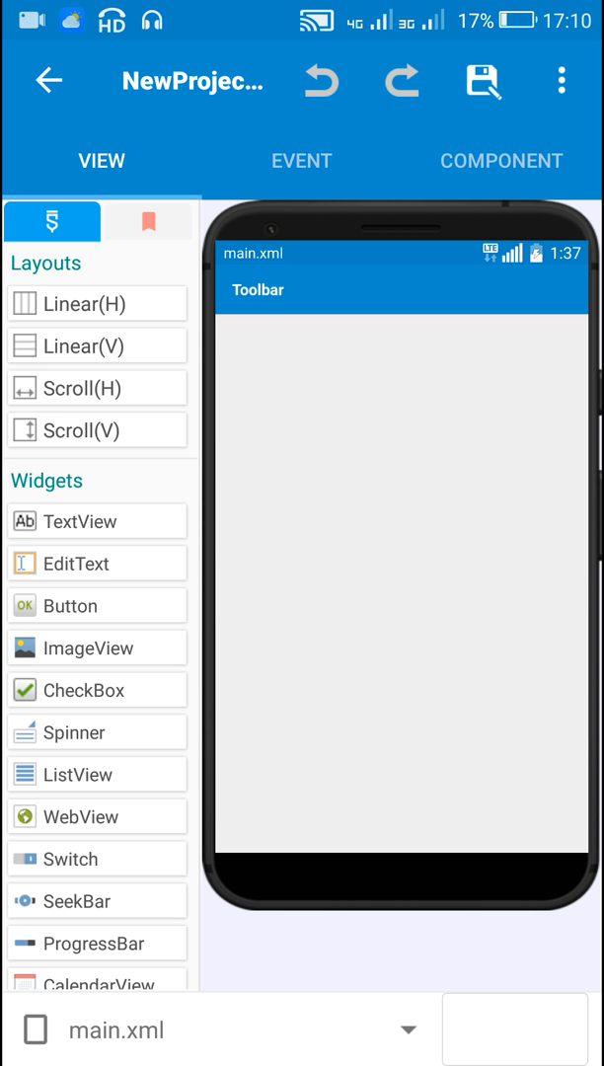
Open an empty new MoreBlock form from the Event tab's MoreBlock section.
{"action": "left_click", "coordinate": [301, 161]}
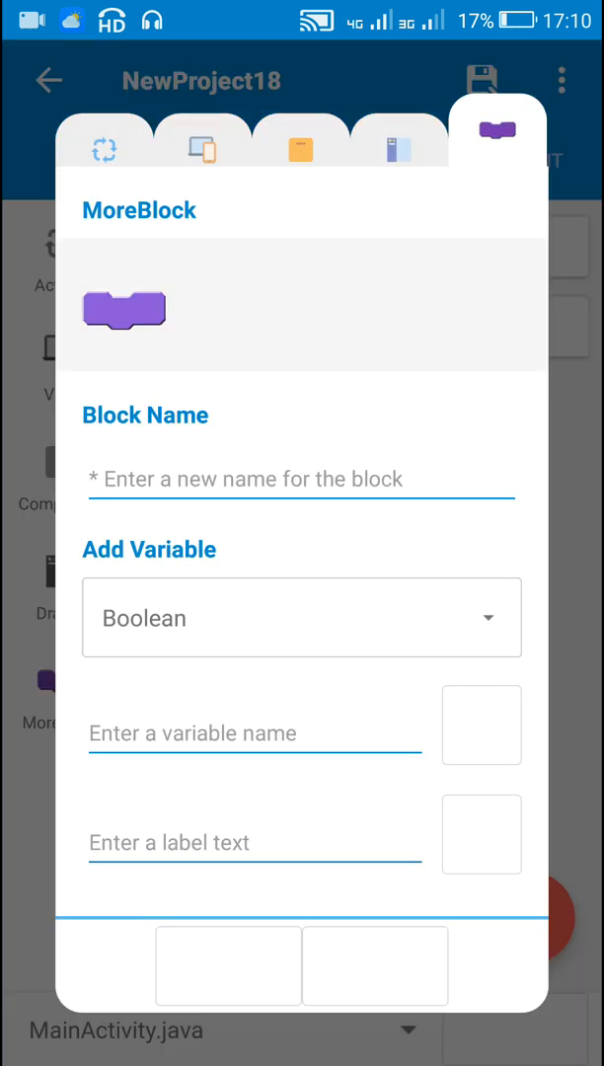
Name the block Toast and add the label 'the sum of'.
{"action": "left_click", "coordinate": [301, 479]}
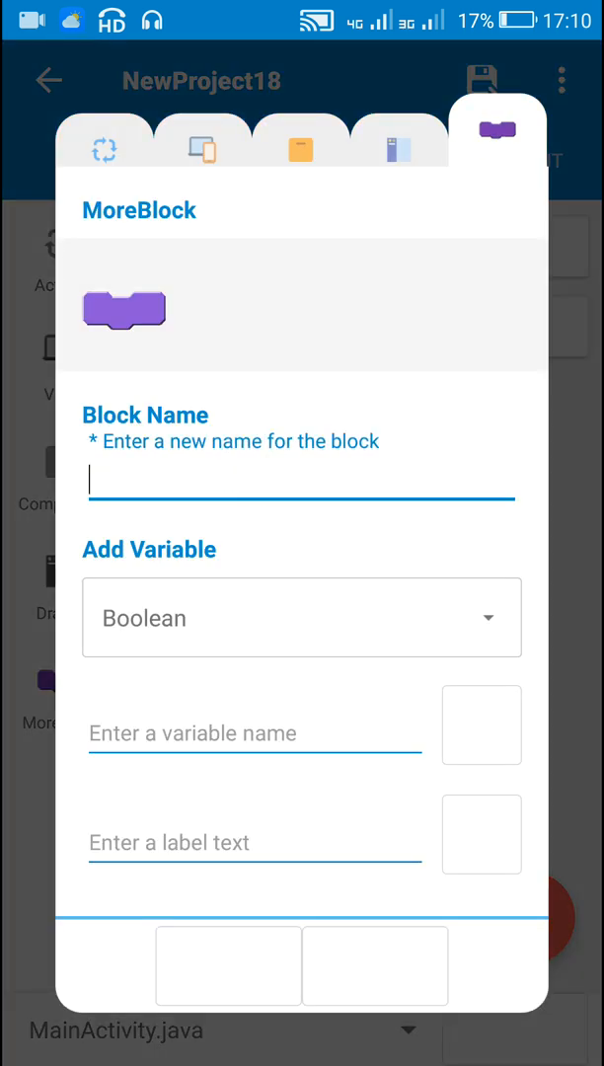
{"action": "left_click", "coordinate": [301, 494]}
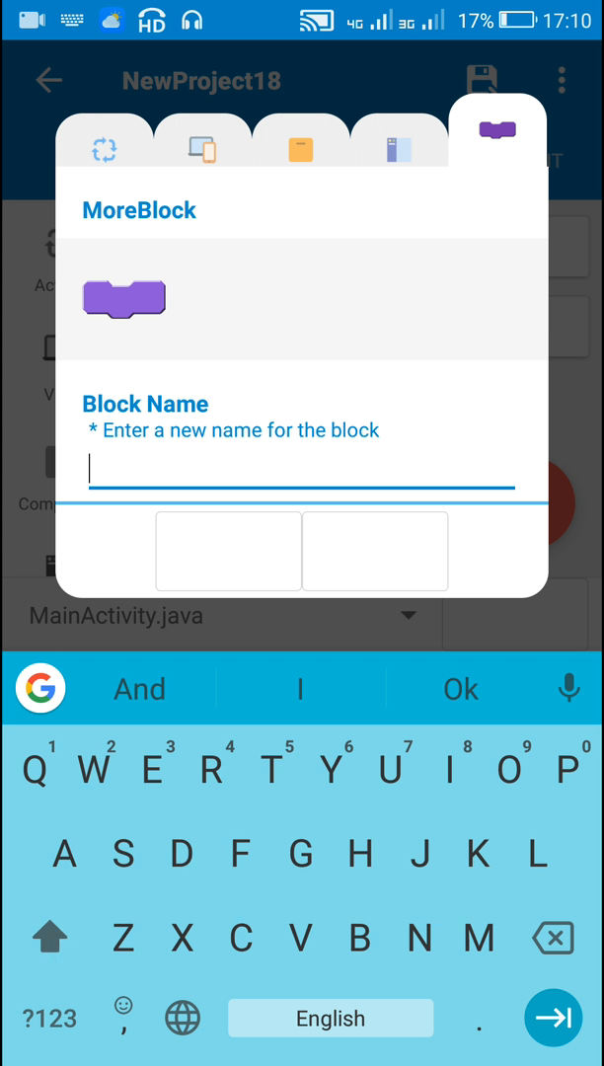
{"action": "type", "text": "Toas"}
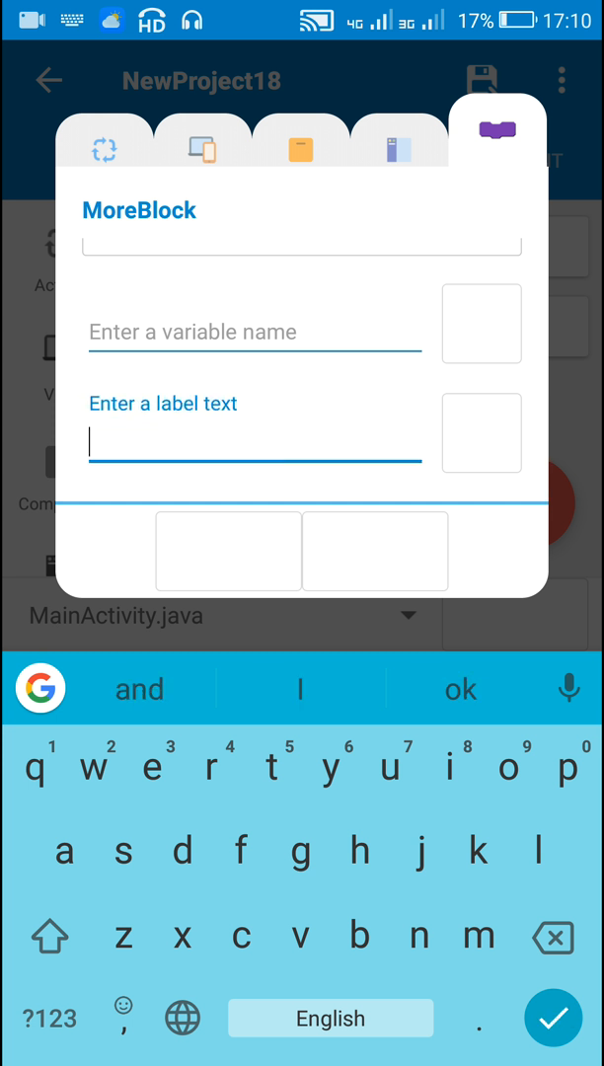
{"action": "type", "text": "the"}
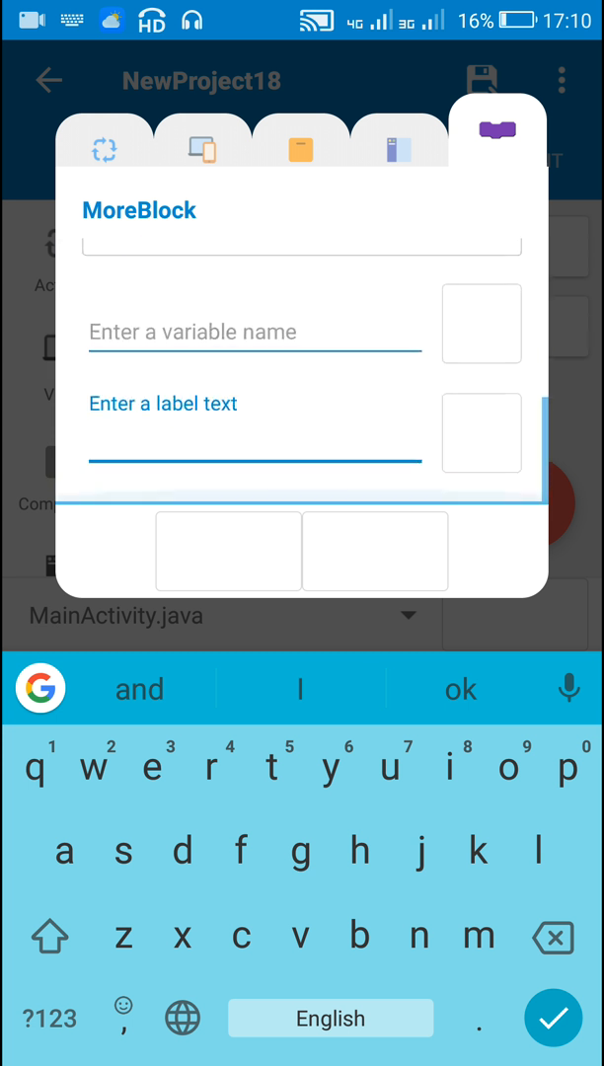
{"action": "type", "text": "su"}
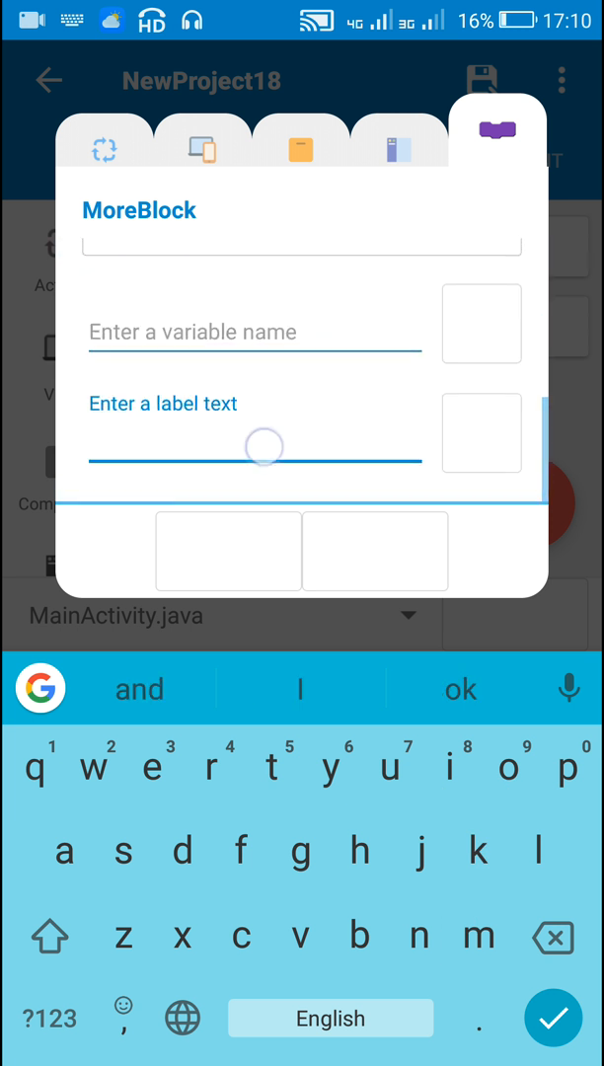
{"action": "type", "text": "of"}
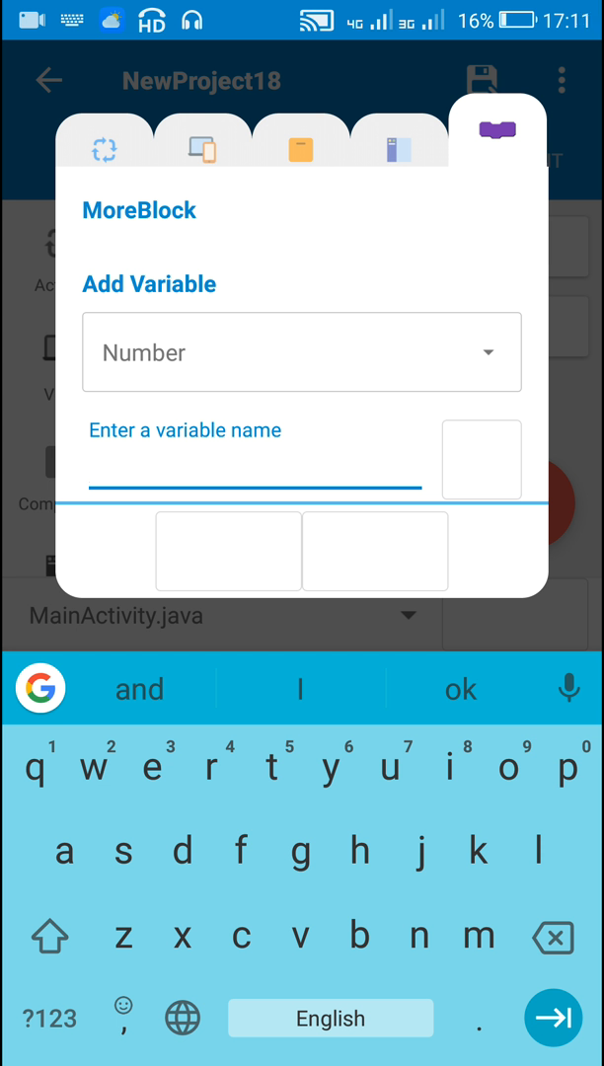
Add Number input m, label 'and', Number input n, and confirm adding the block.
{"action": "type", "text": "m"}
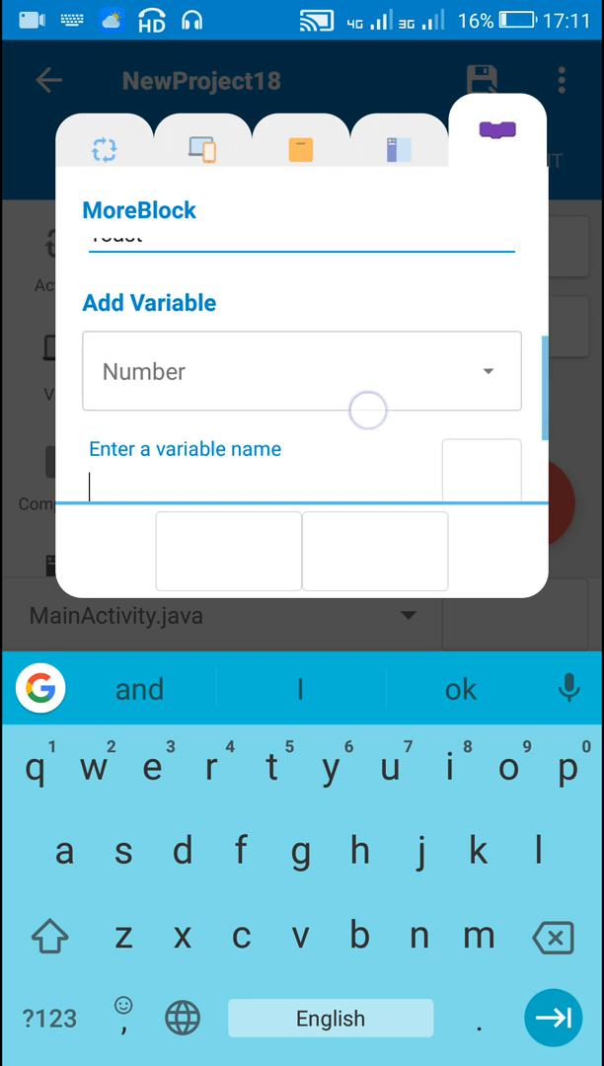
{"action": "scroll", "scroll_direction": "down", "scroll_amount": 3}
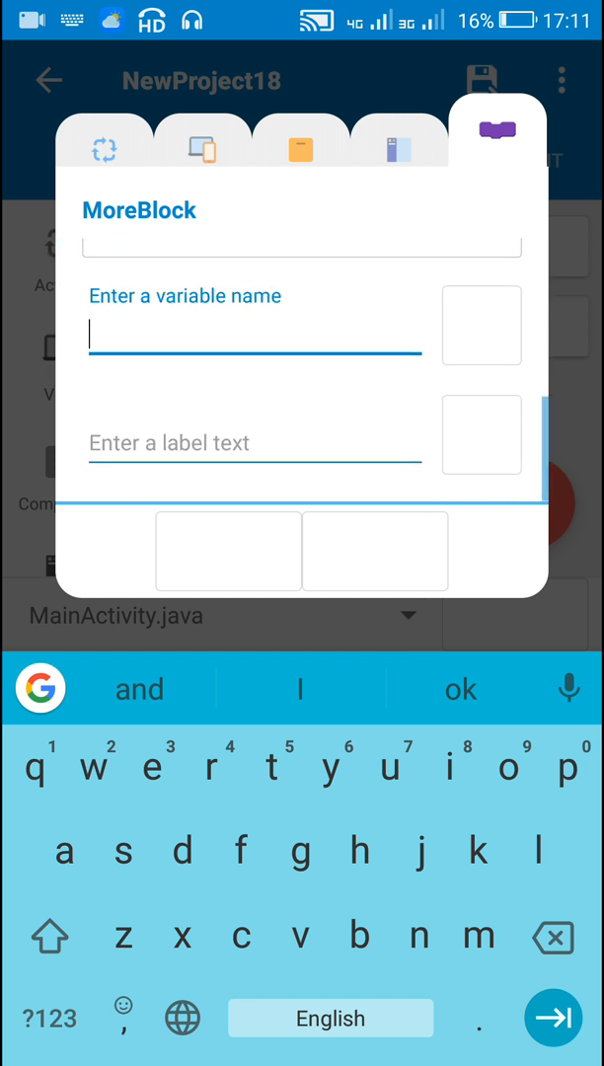
{"action": "type", "text": "a"}
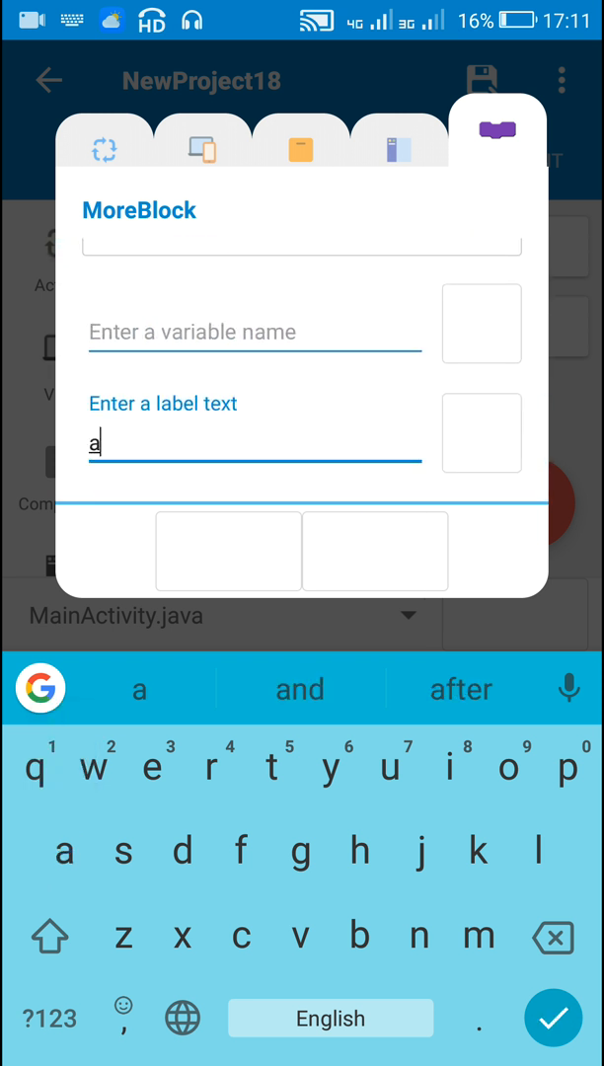
{"action": "key", "text": "Backspace"}
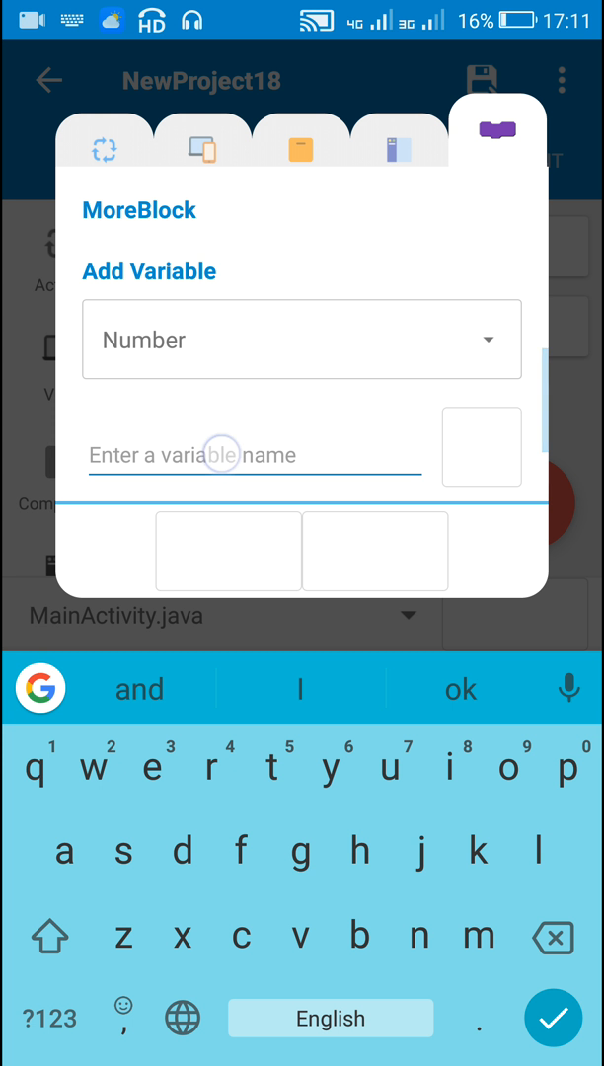
{"action": "type", "text": "n"}
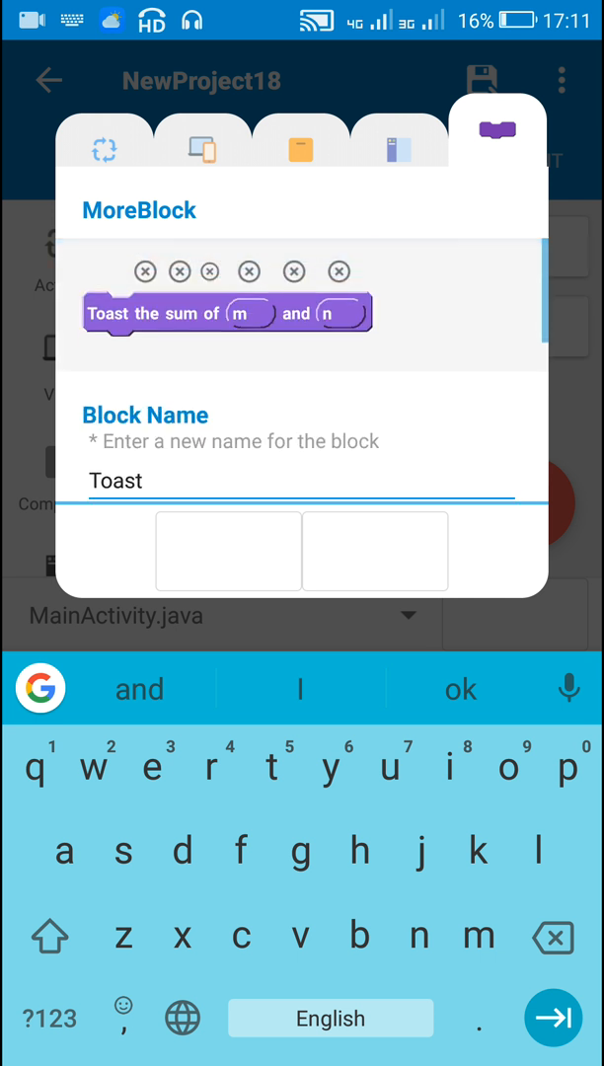
{"action": "left_click", "coordinate": [375, 551]}
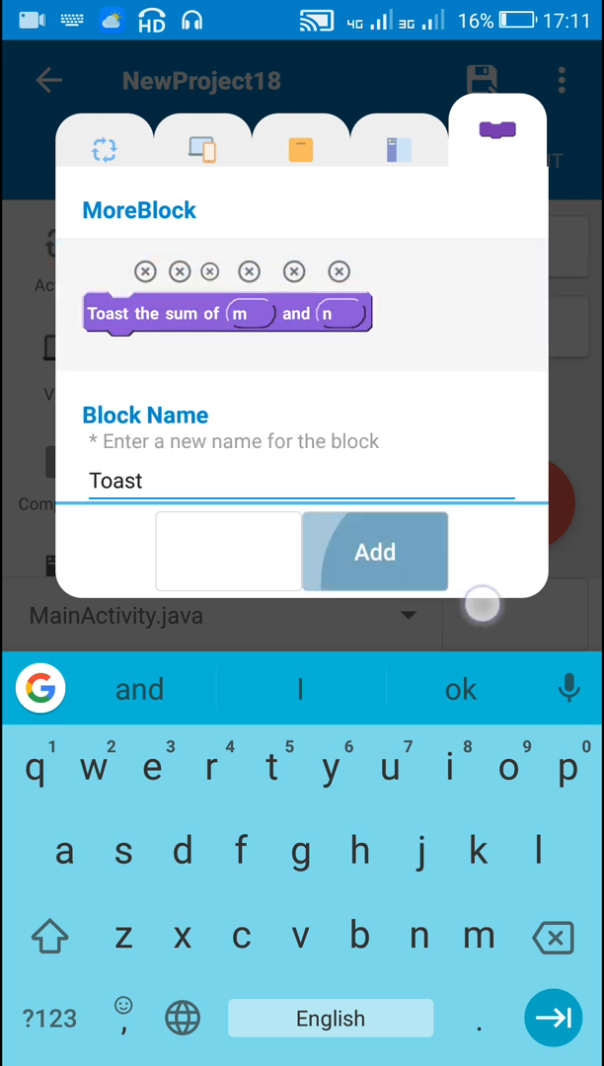
{"action": "left_click", "coordinate": [375, 551]}
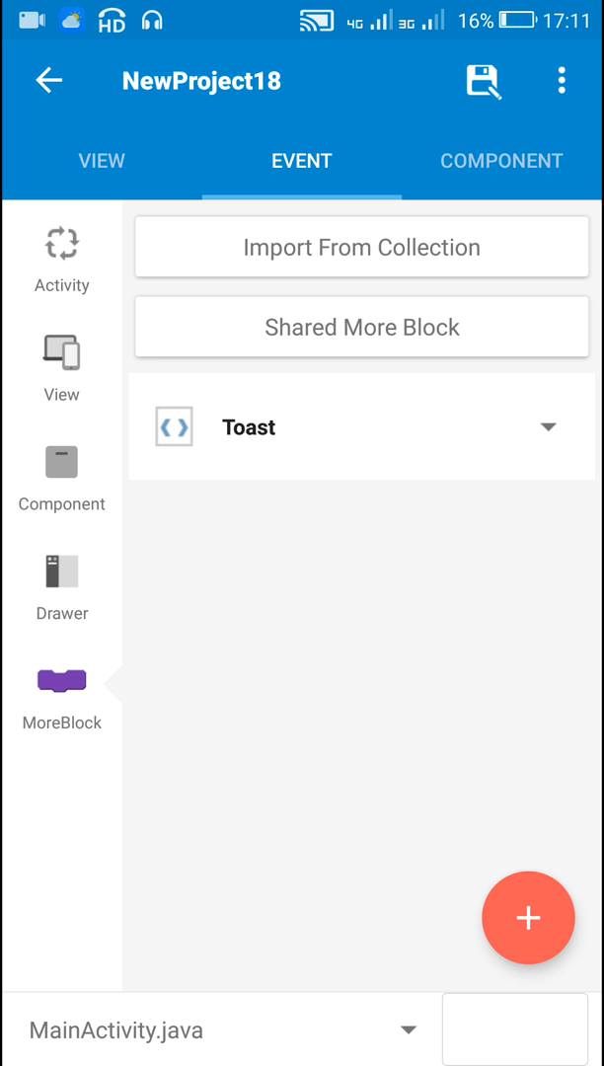
Open the Toast MoreBlock's 'Define Toast the sum of m and n' editor.
{"action": "left_click", "coordinate": [247, 427]}
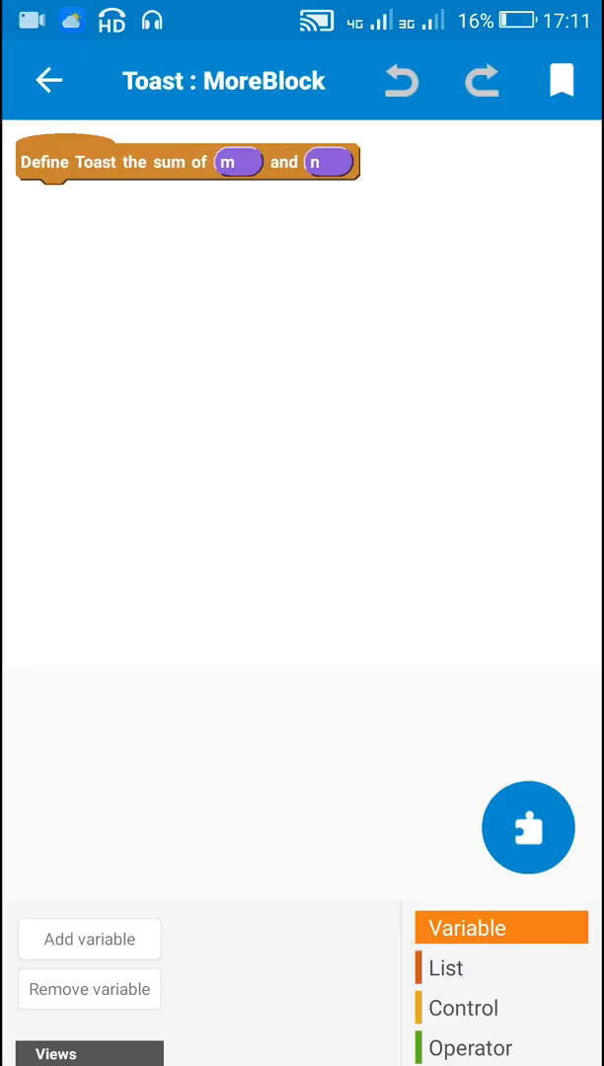
Make the Toast definition toast toString(m + n) without decimal, then return to the list.
{"action": "left_click", "coordinate": [482, 1013]}
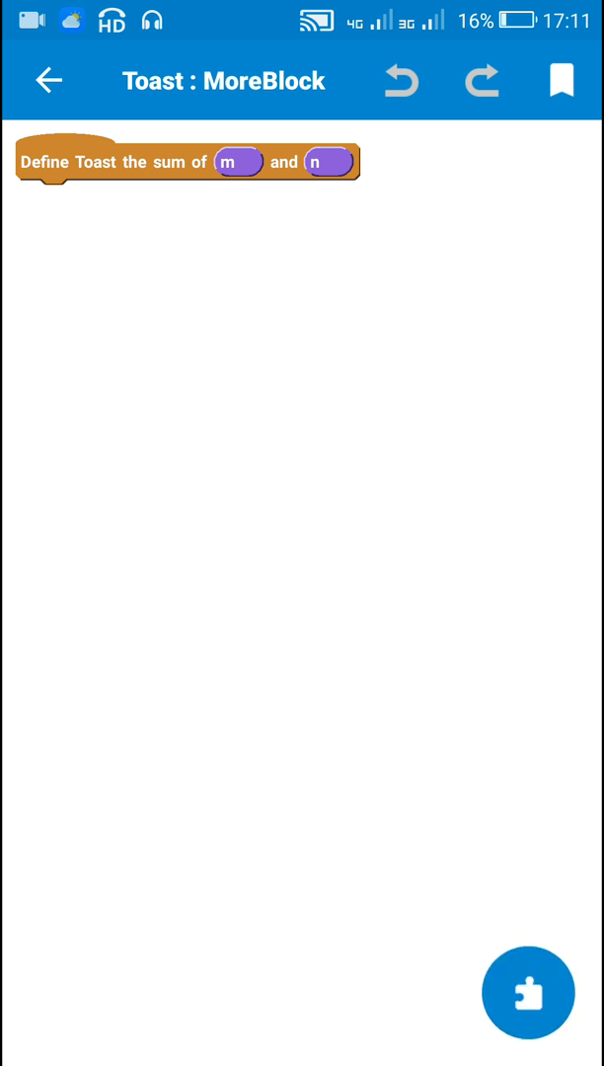
{"action": "left_click", "coordinate": [528, 993]}
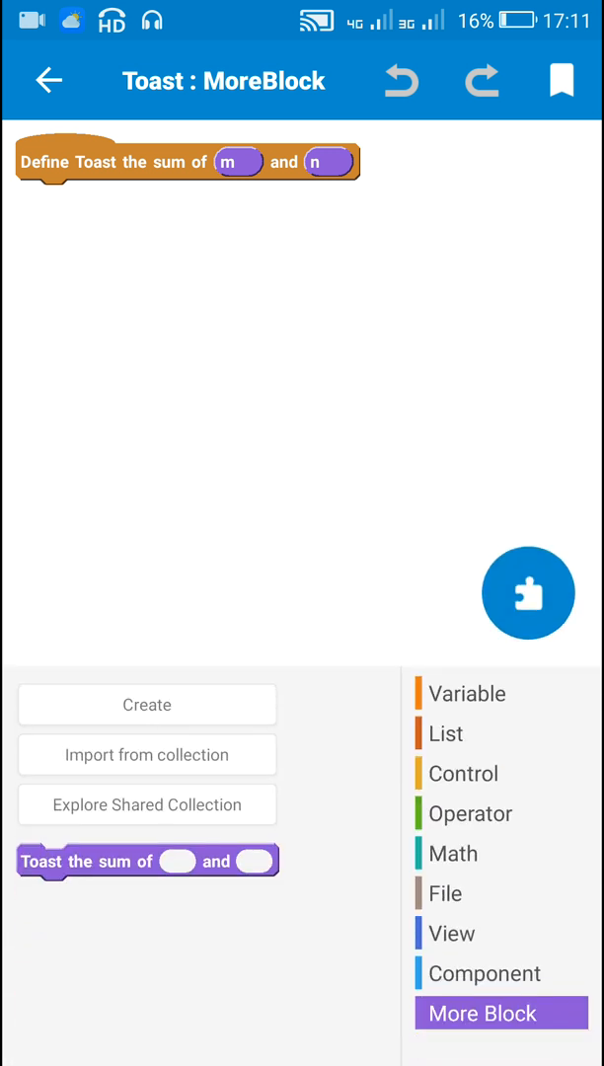
{"action": "left_click", "coordinate": [483, 973]}
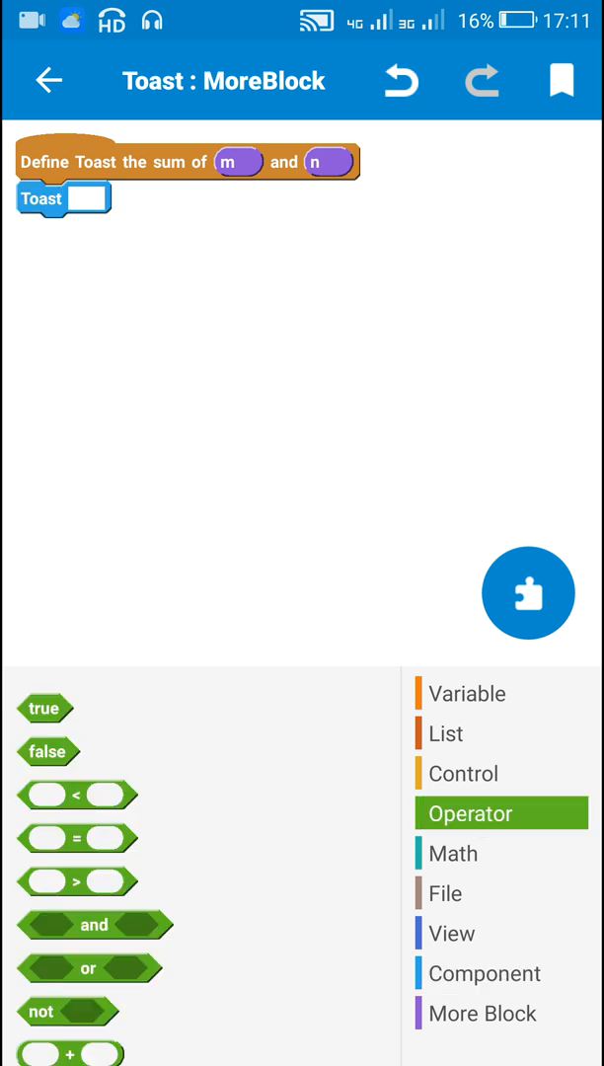
{"action": "scroll", "scroll_direction": "down", "scroll_amount": 3}
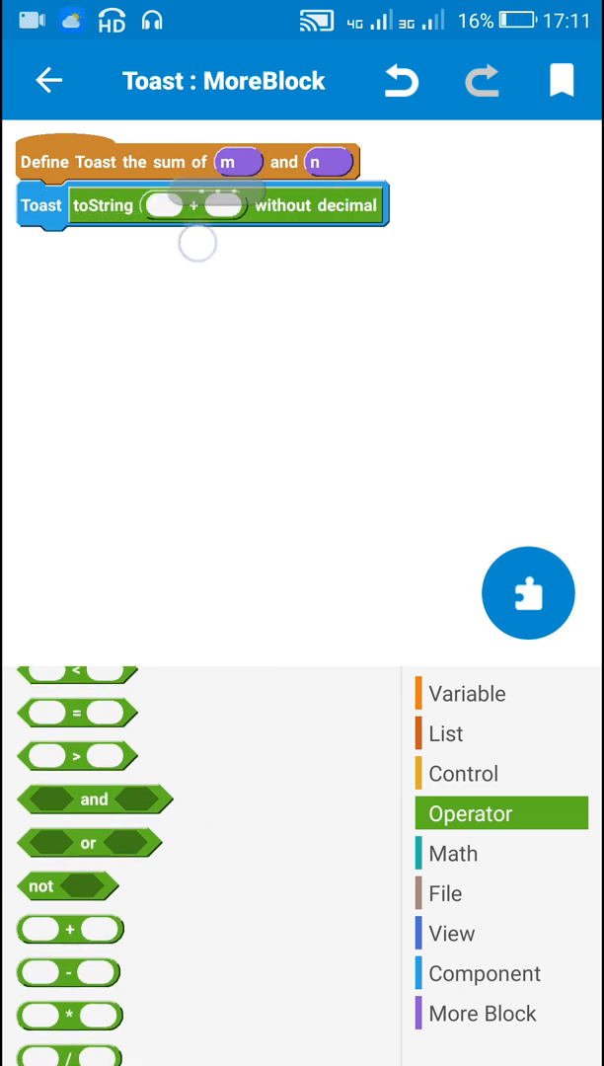
{"action": "left_click_drag", "start_coordinate": [237, 161], "coordinate": [173, 208]}
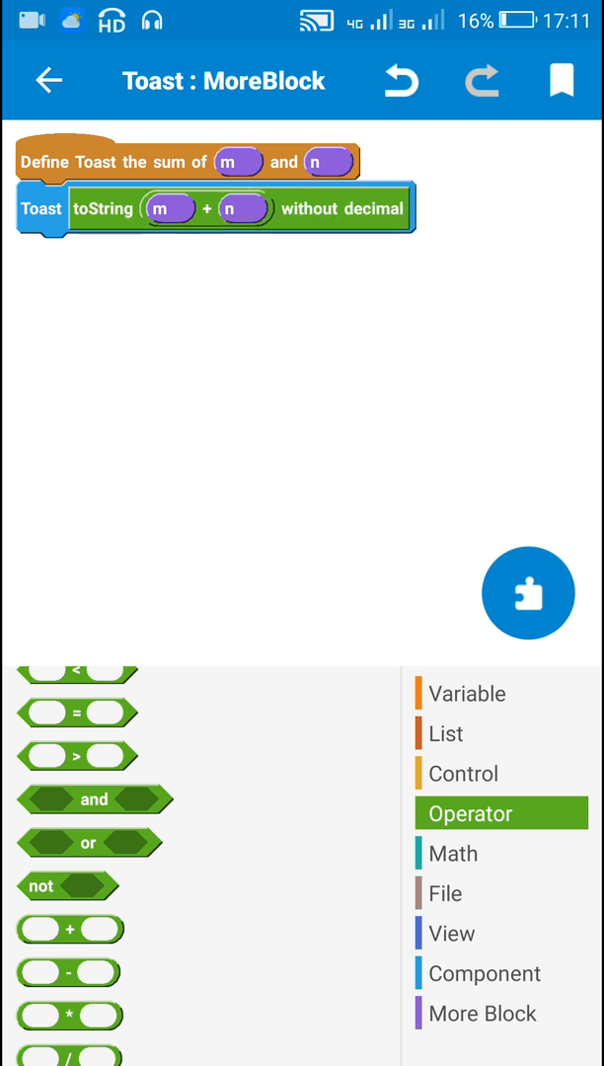
{"action": "left_click", "coordinate": [47, 81]}
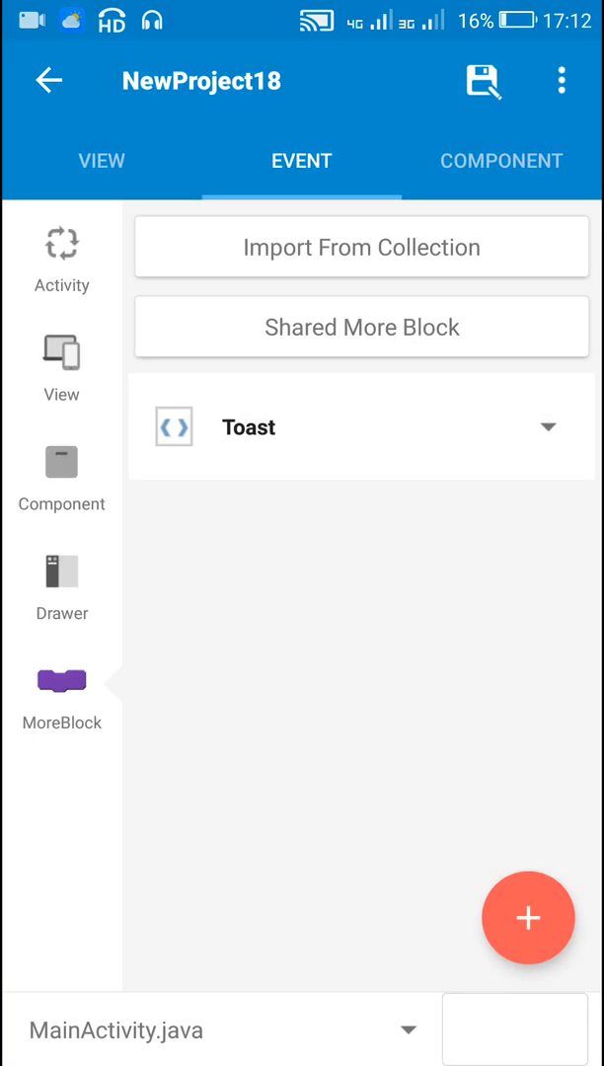
Add two EditText fields above button1 on main.xml and set their input types.
{"action": "left_click", "coordinate": [100, 161]}
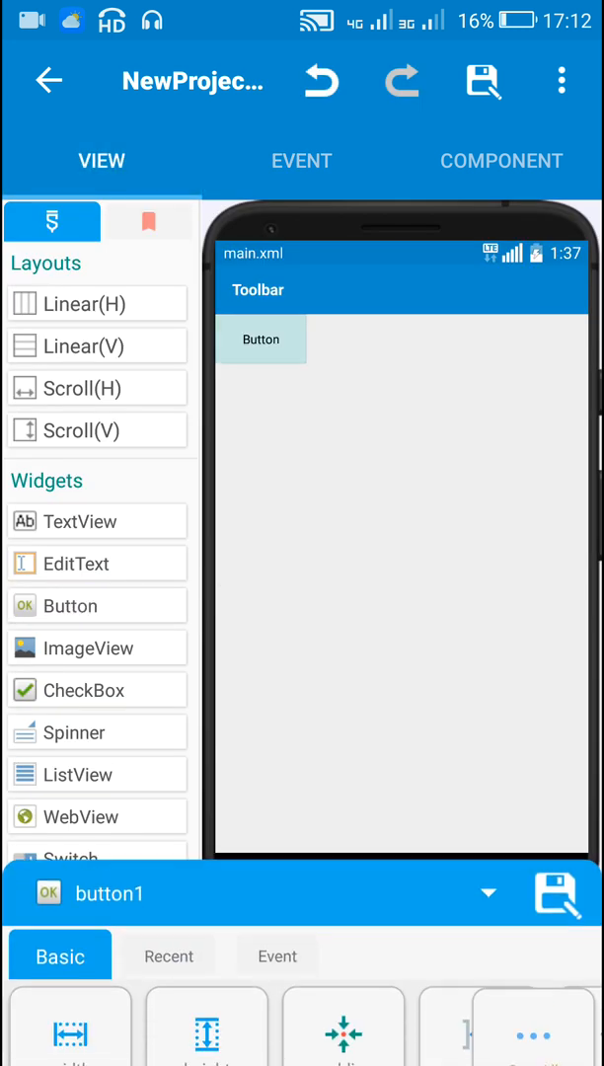
{"action": "left_click", "coordinate": [301, 161]}
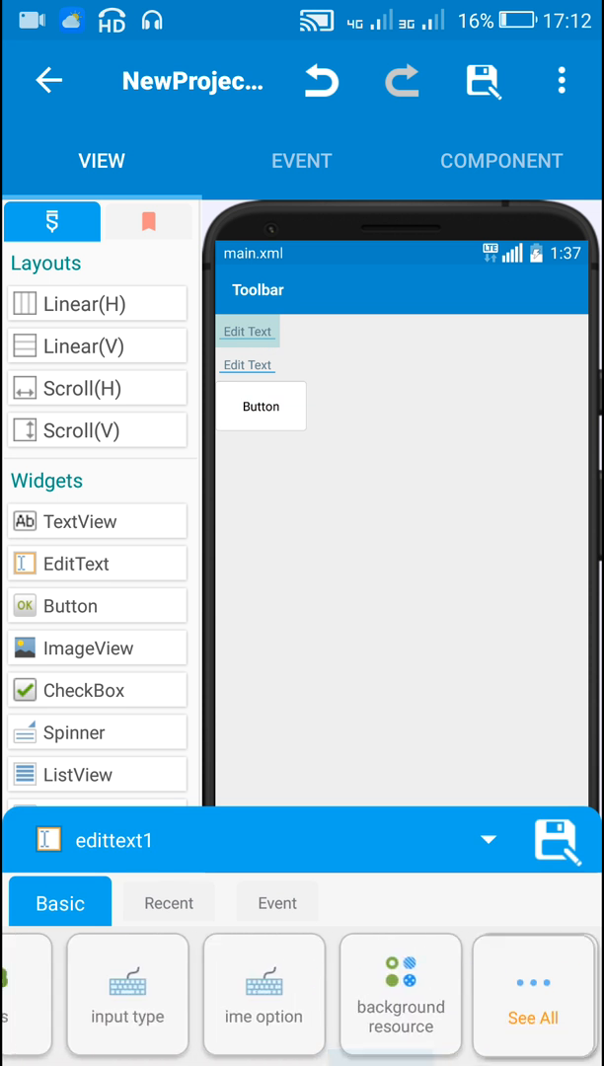
{"action": "left_click", "coordinate": [128, 995]}
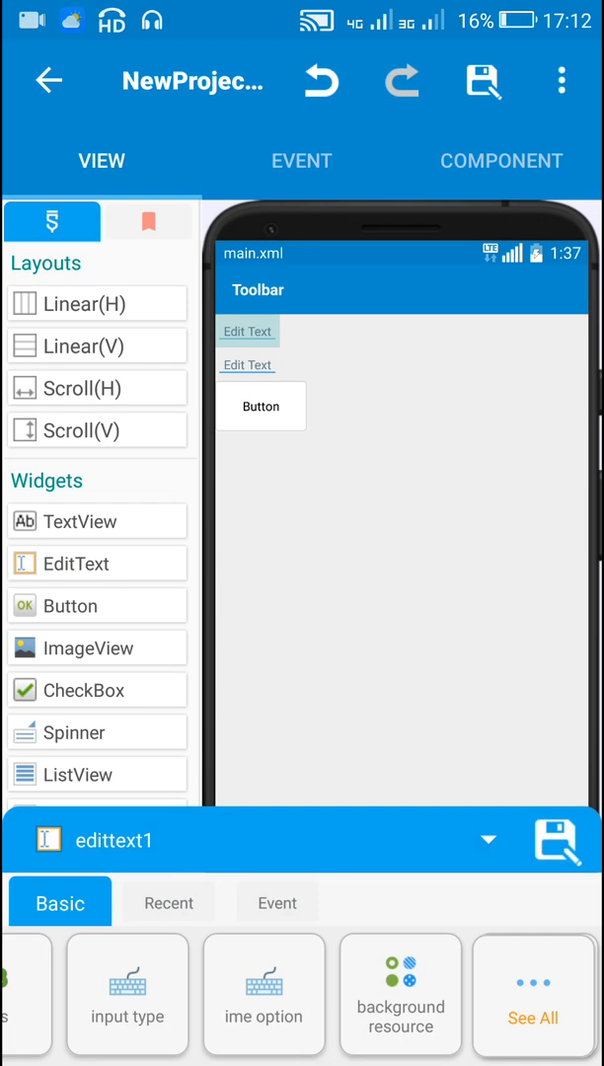
{"action": "left_click", "coordinate": [247, 364]}
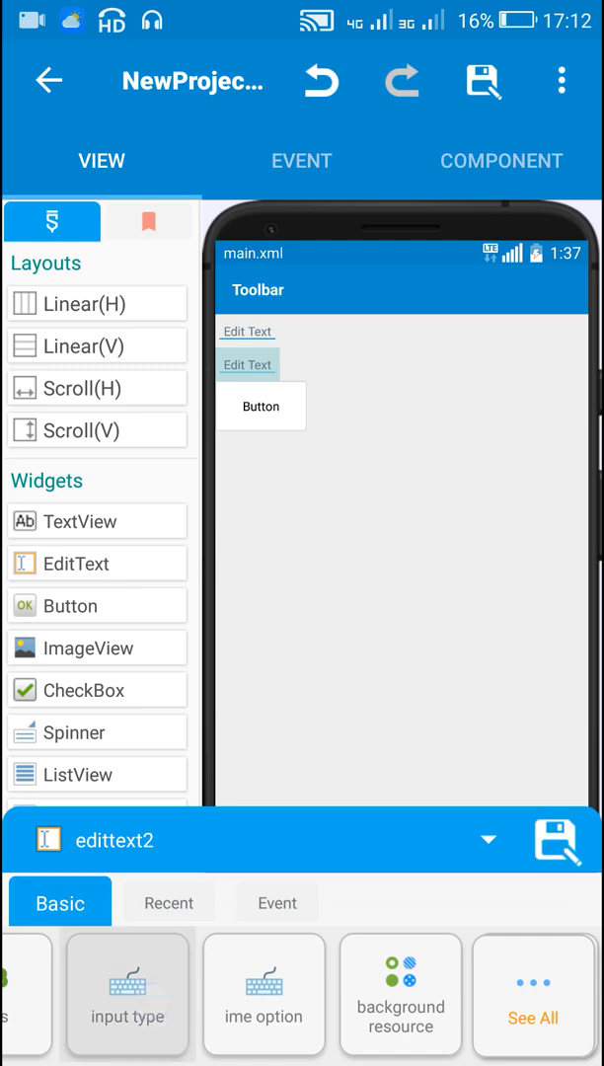
Increase button1's text size.
{"action": "left_click", "coordinate": [126, 994]}
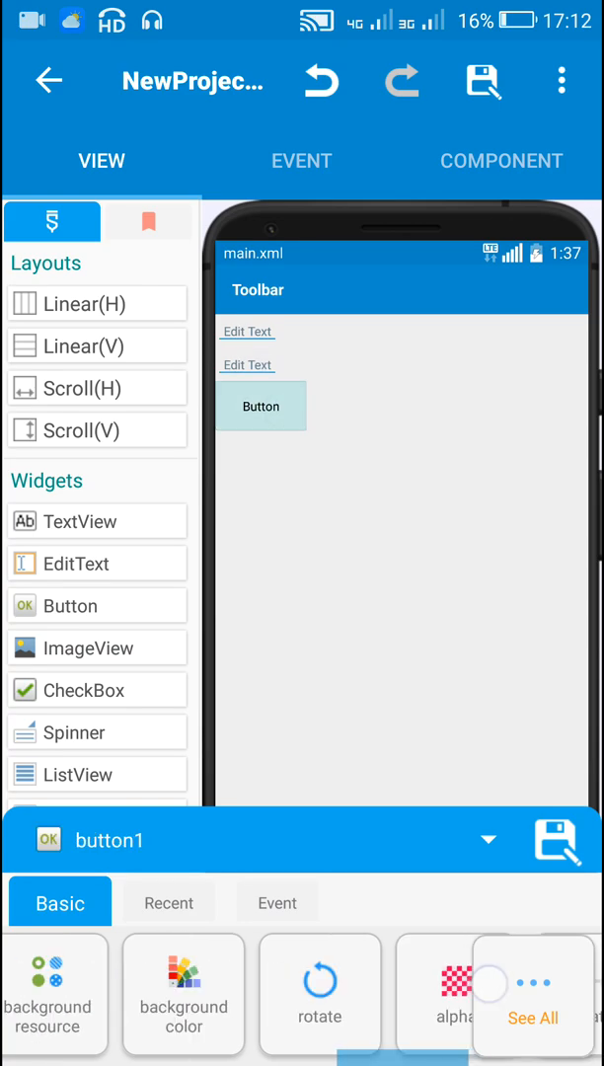
{"action": "scroll", "scroll_direction": "left", "scroll_amount": 3}
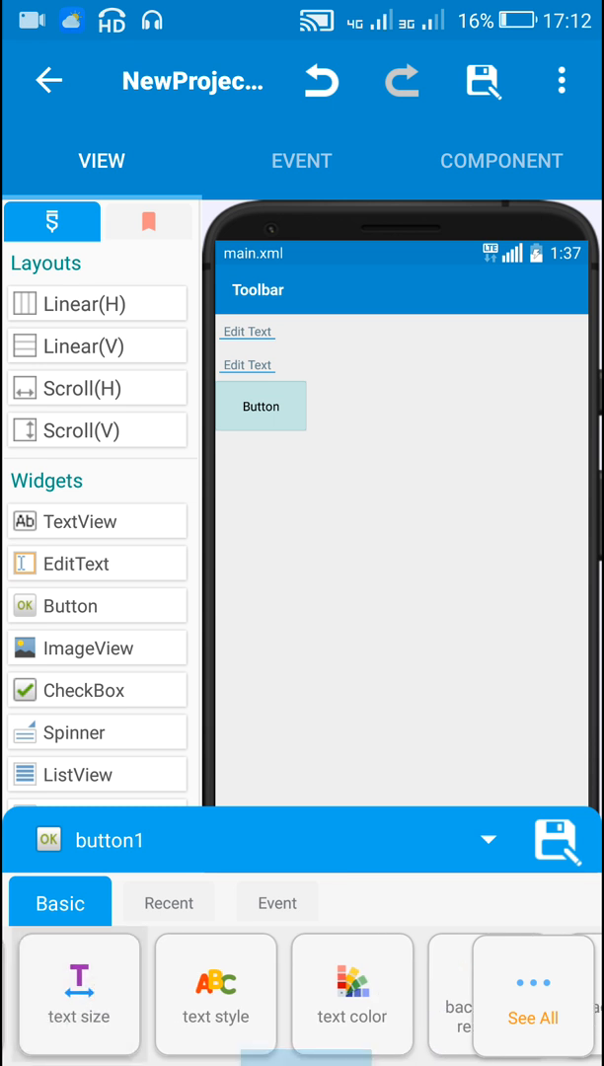
{"action": "left_click", "coordinate": [79, 994]}
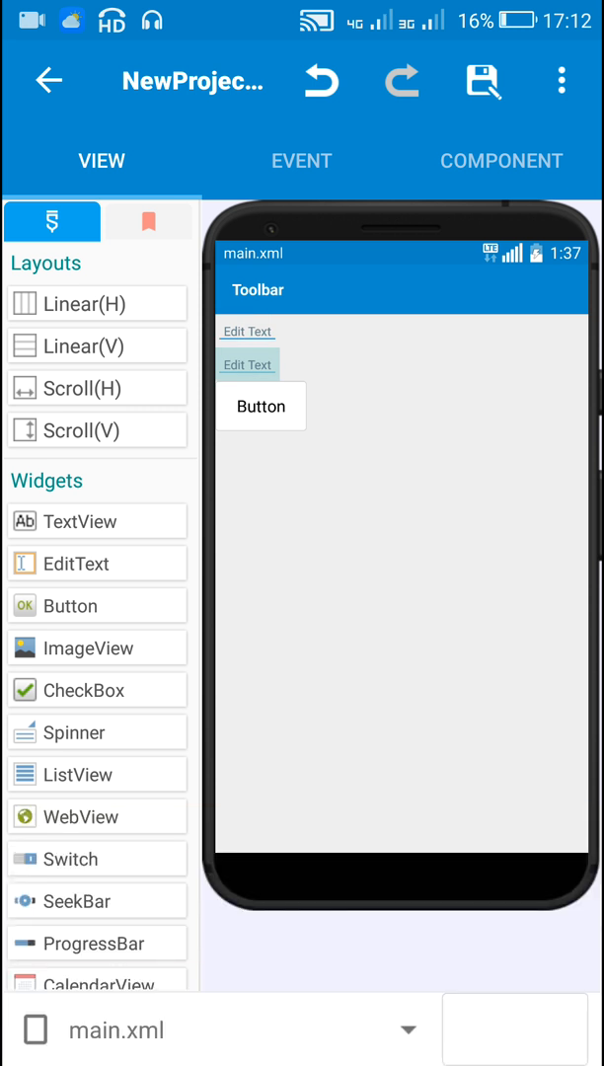
In button1's onClick, pass toNumber of edittext1's text into the Toast block's first input.
{"action": "left_click", "coordinate": [301, 160]}
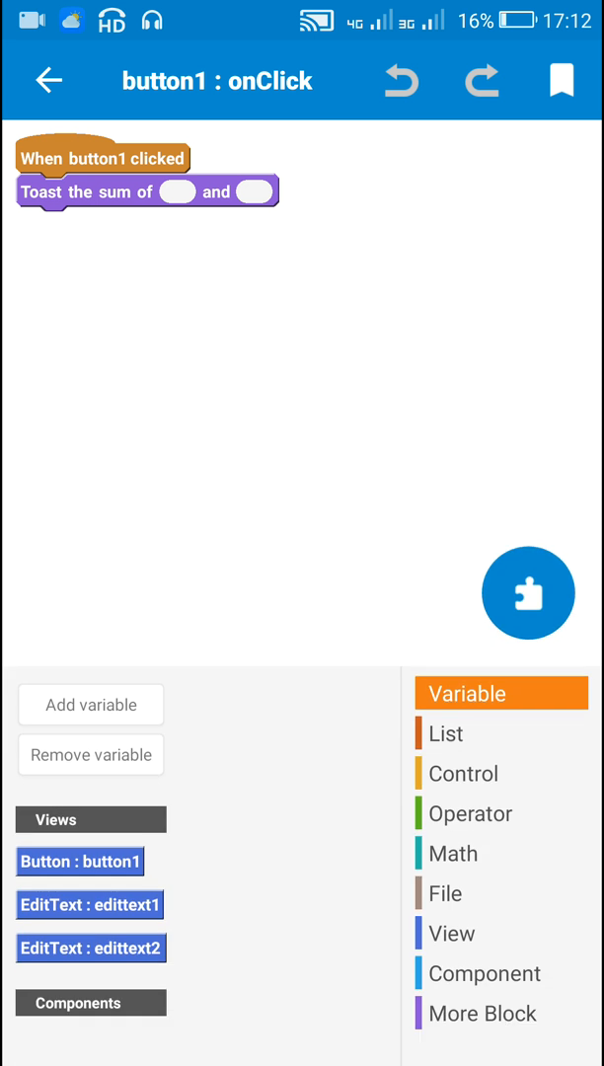
{"action": "left_click", "coordinate": [452, 933]}
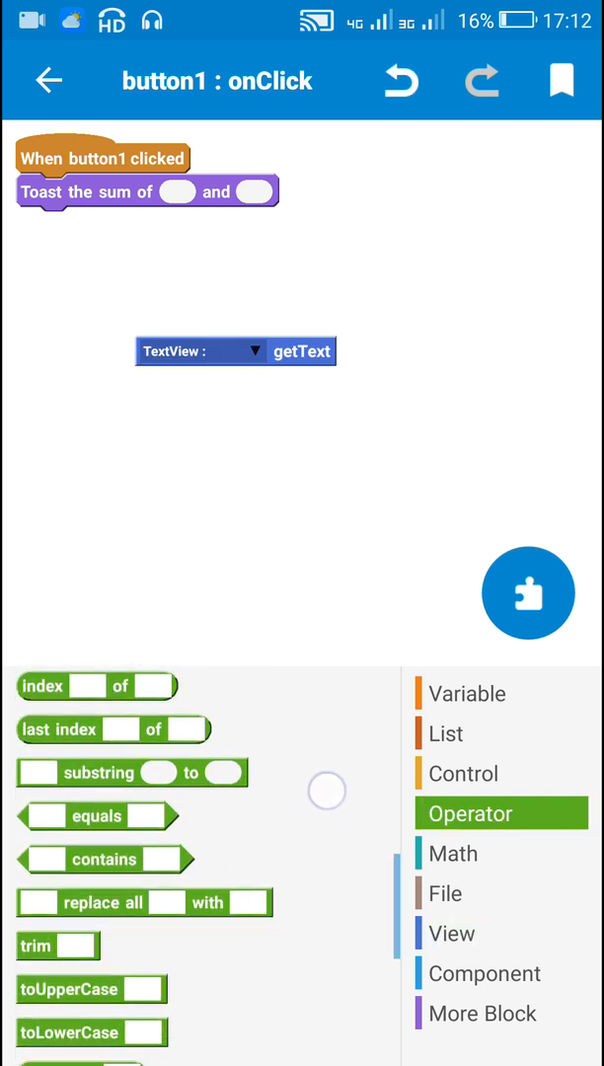
{"action": "scroll", "scroll_direction": "down", "scroll_amount": 3}
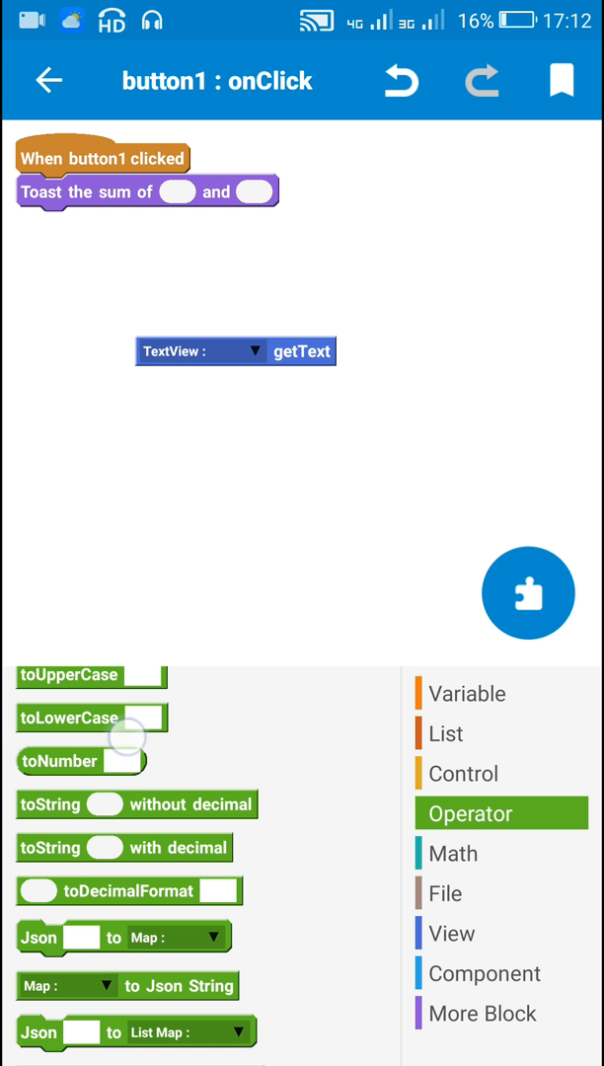
{"action": "left_click_drag", "start_coordinate": [79, 761], "coordinate": [177, 195]}
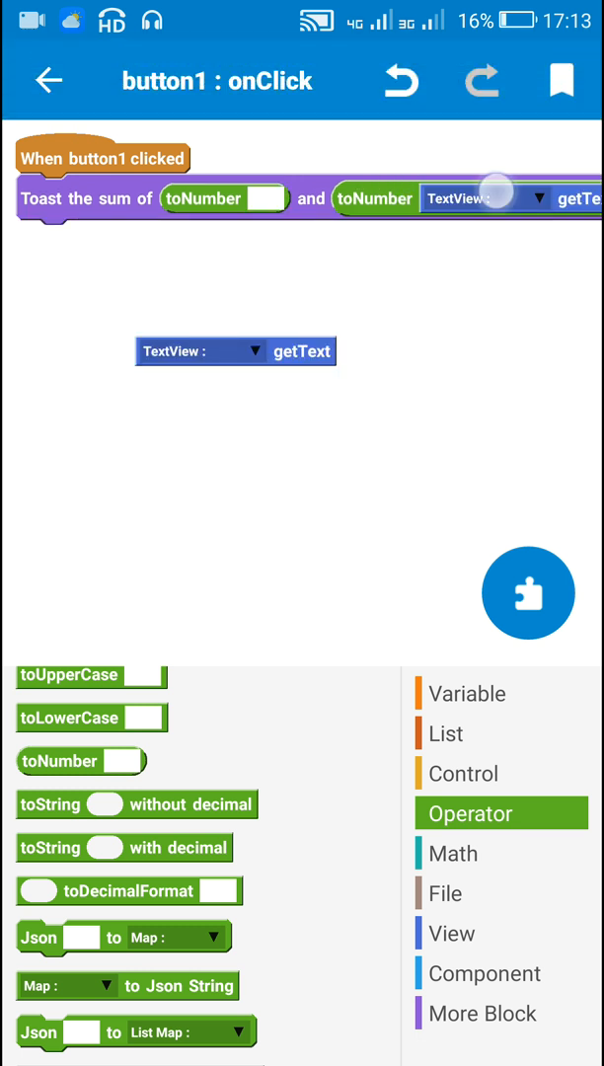
{"action": "left_click", "coordinate": [257, 351]}
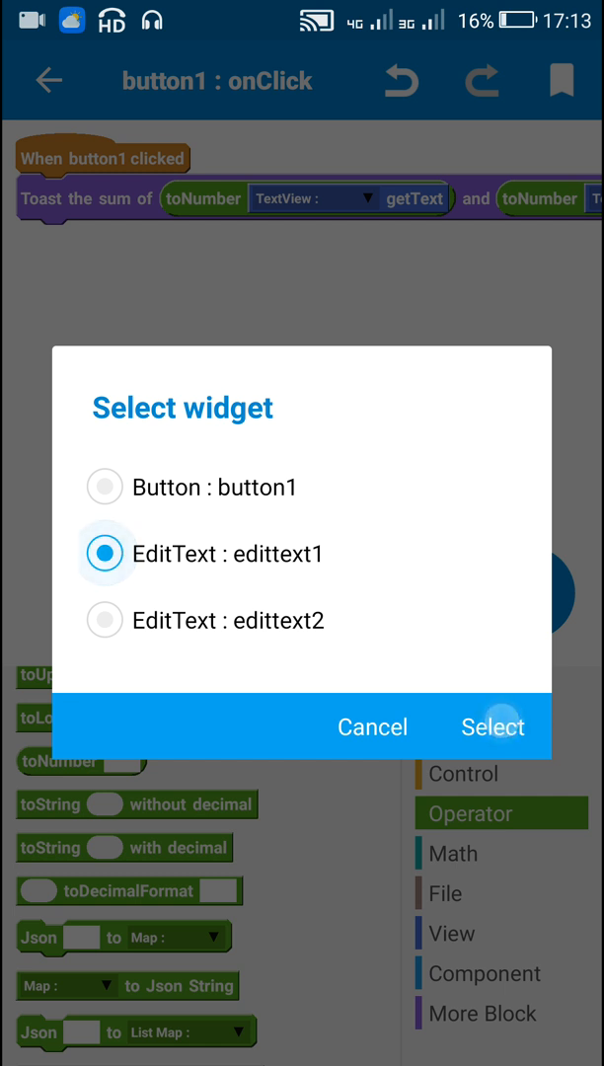
{"action": "left_click", "coordinate": [493, 727]}
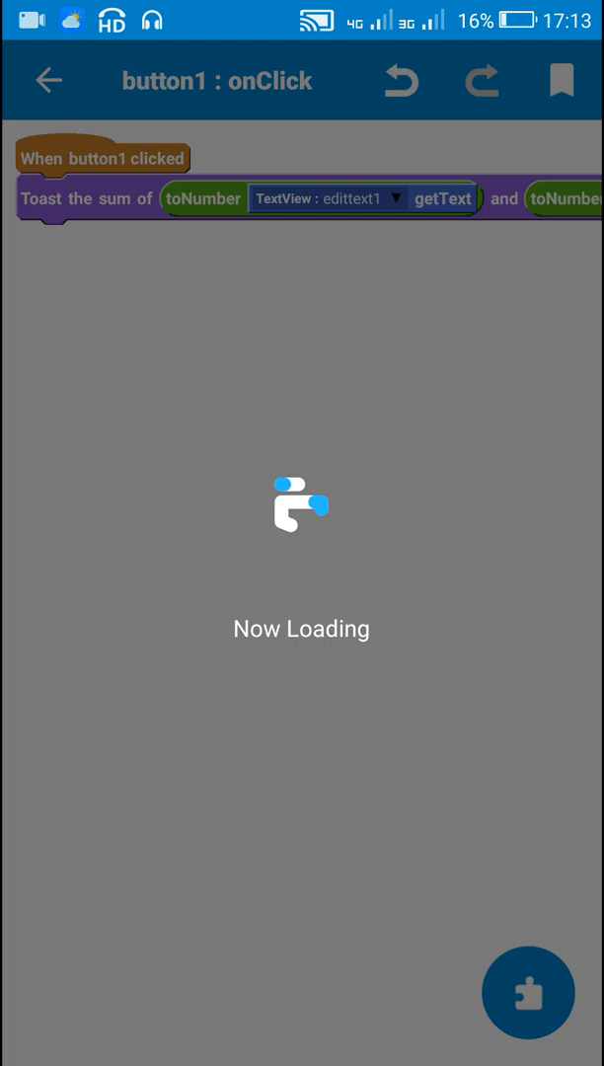
Run the installed Test App with 25 and 75, tap the button, then return to MoreBlocks.
{"action": "left_click", "coordinate": [48, 81]}
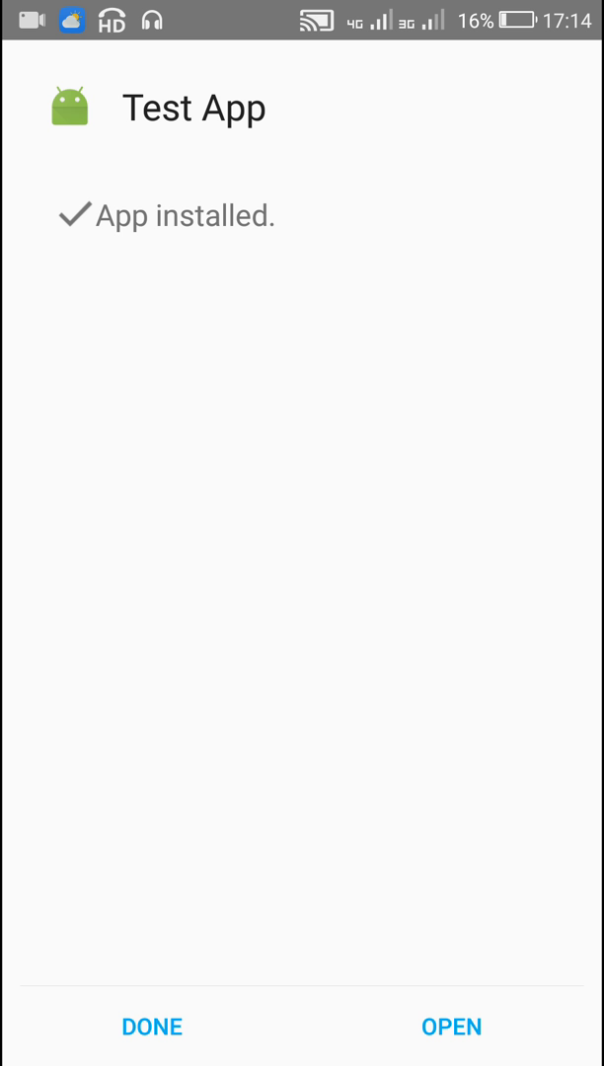
{"action": "left_click", "coordinate": [451, 1026]}
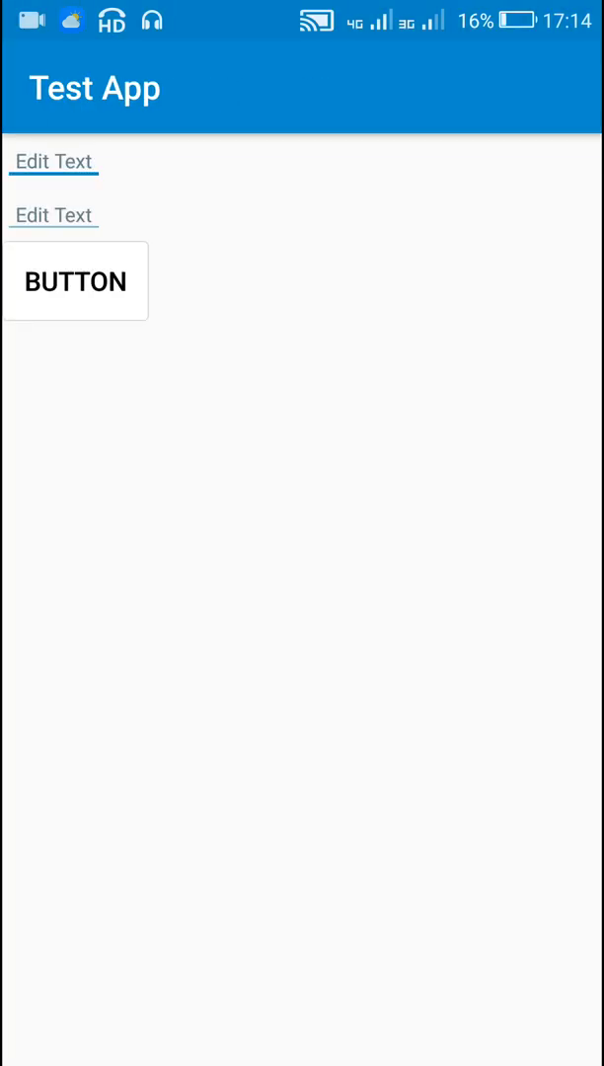
{"action": "left_click", "coordinate": [54, 162]}
{"action": "type", "text": "25"}
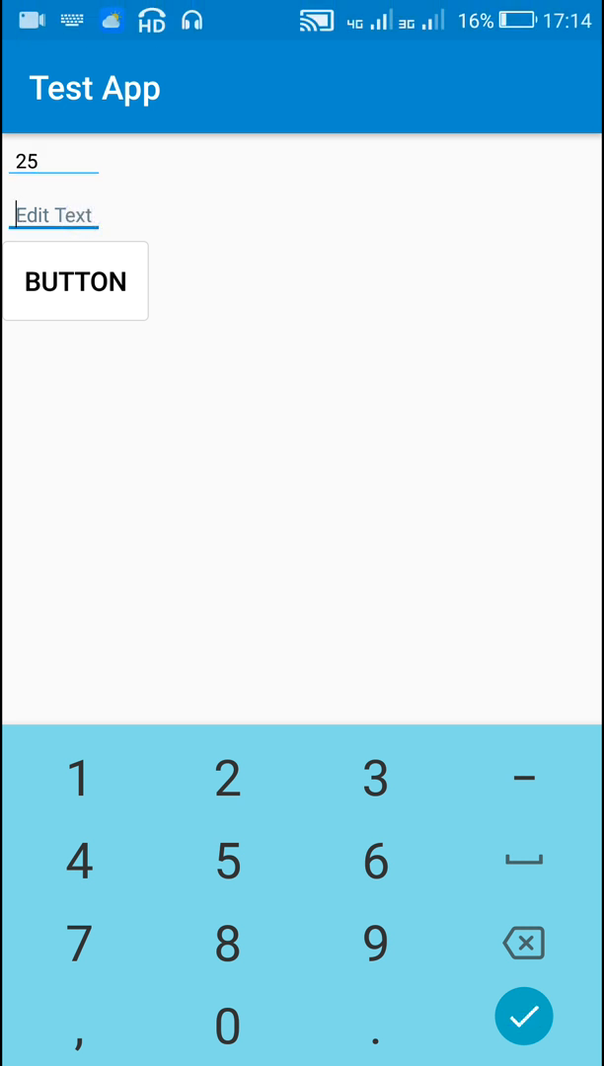
{"action": "type", "text": "75"}
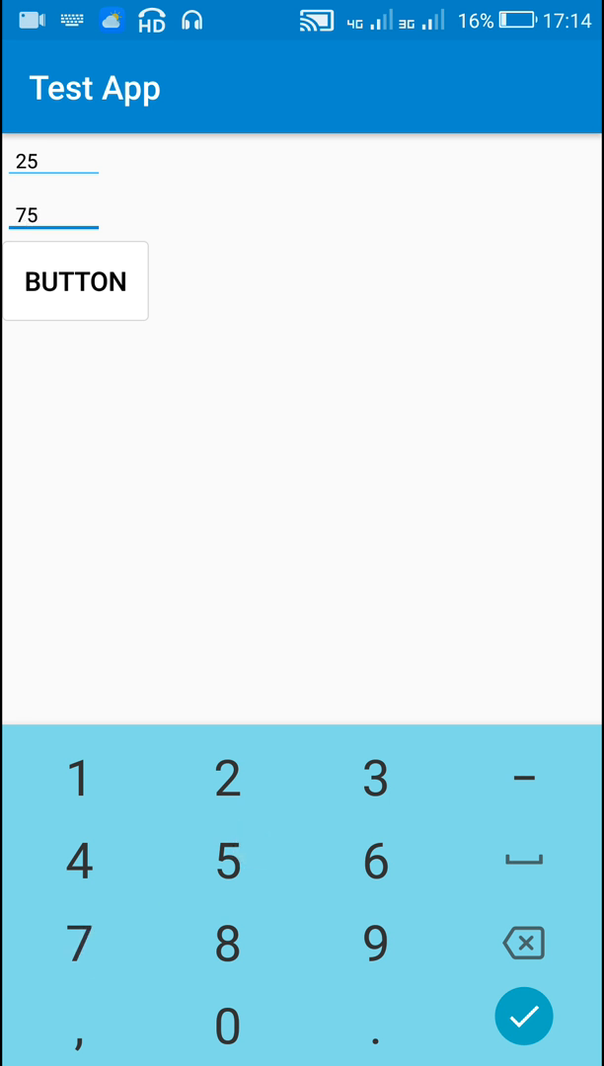
{"action": "left_click", "coordinate": [75, 281]}
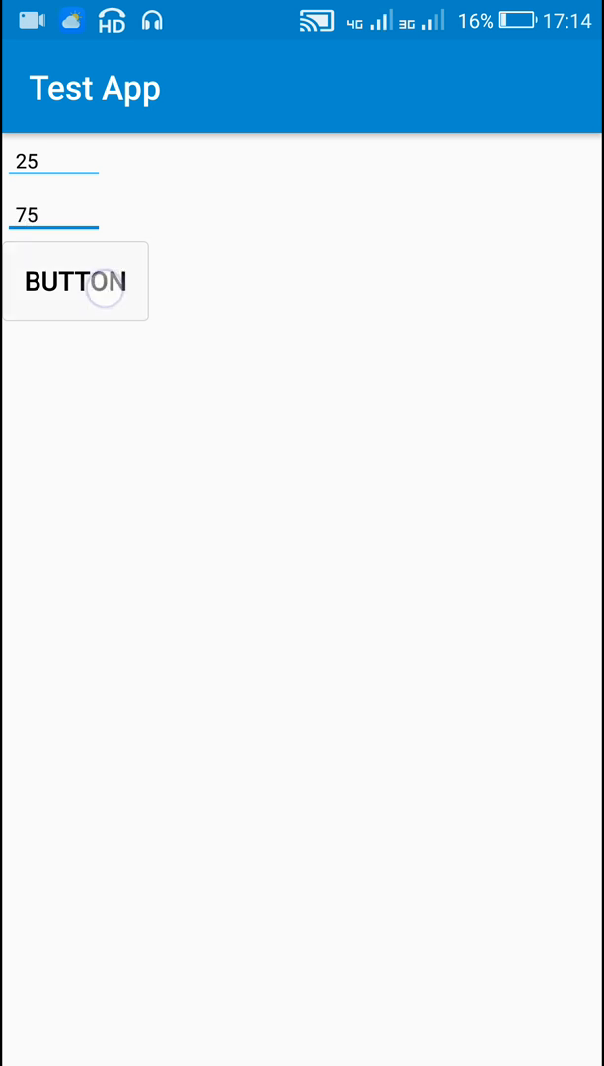
{"action": "left_click", "coordinate": [75, 281]}
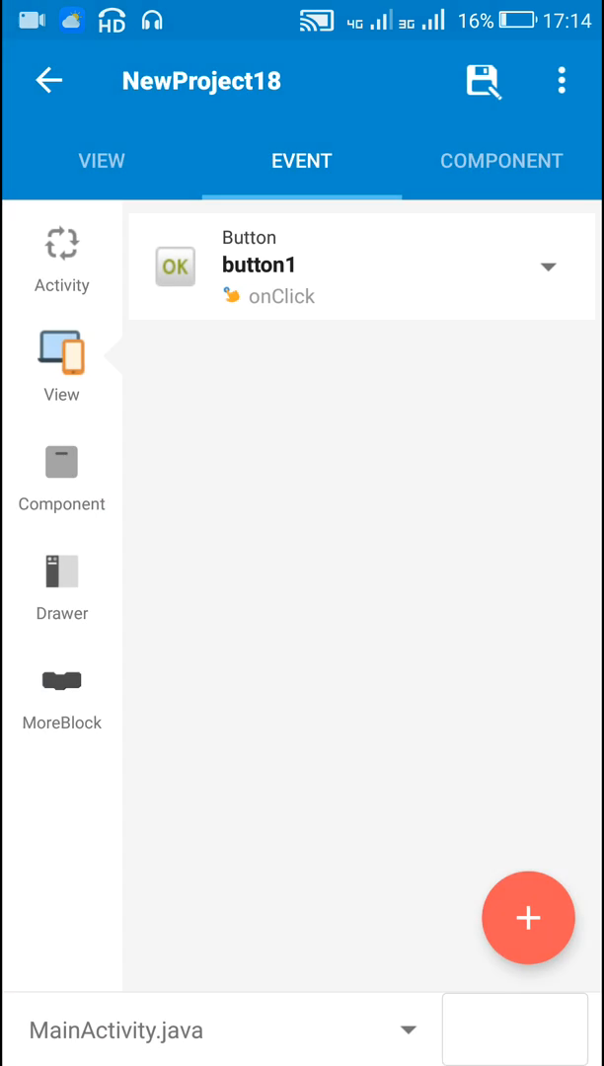
{"action": "left_click", "coordinate": [62, 691]}
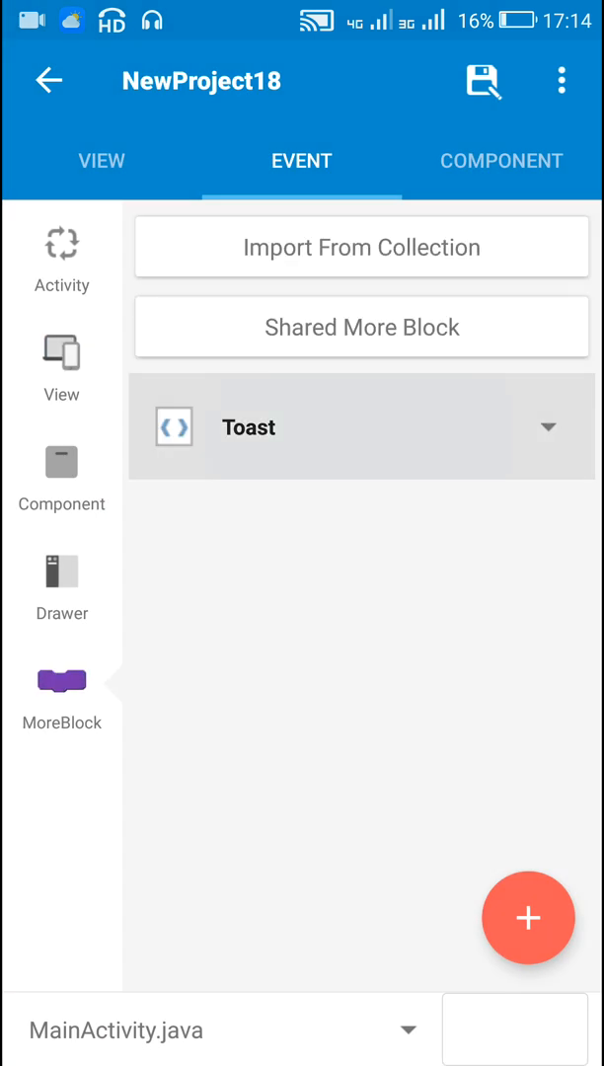